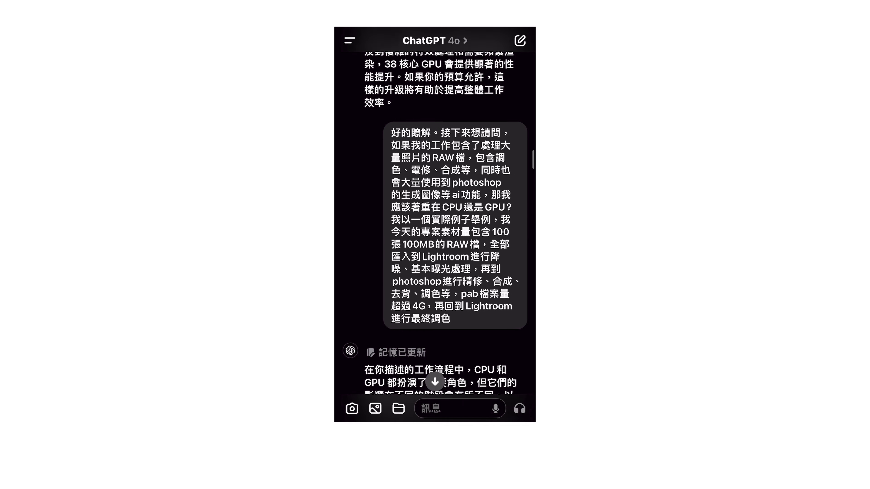
{"action": "scroll", "scroll_direction": "down", "scroll_amount": 3}
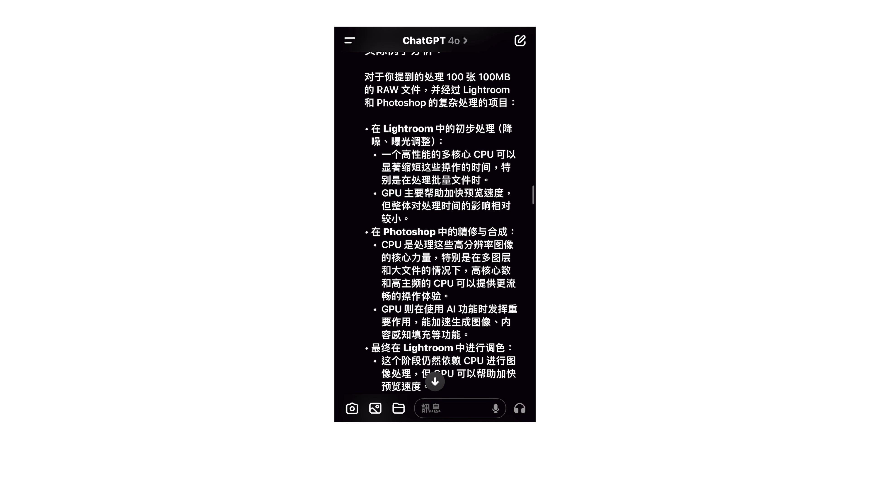